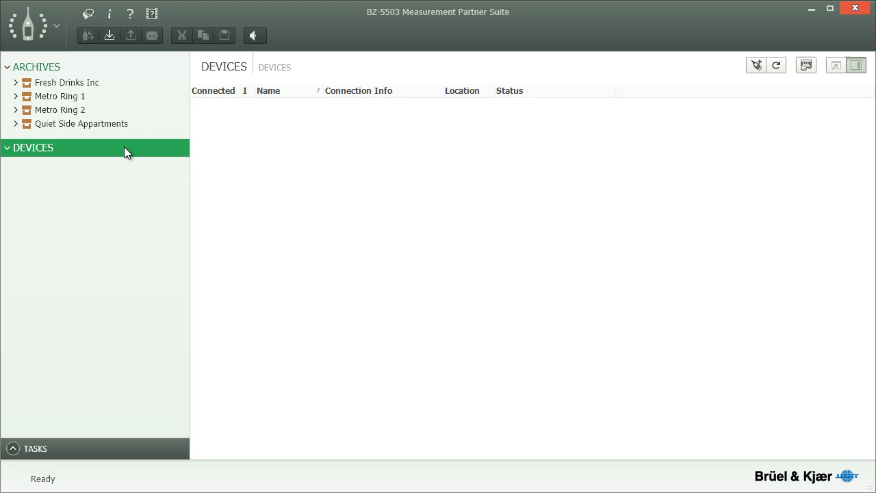
# Step: Open the application settings and show the empty Remote Devices page
pyautogui.click(56, 26)
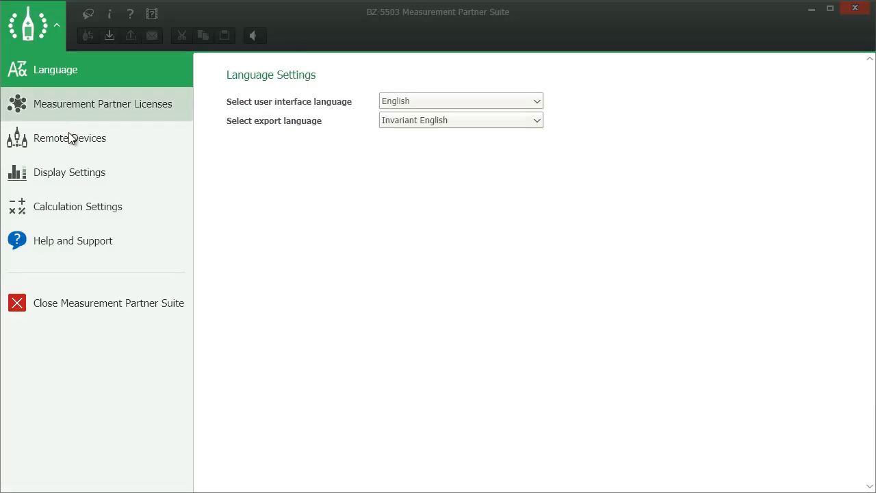
pyautogui.click(69, 138)
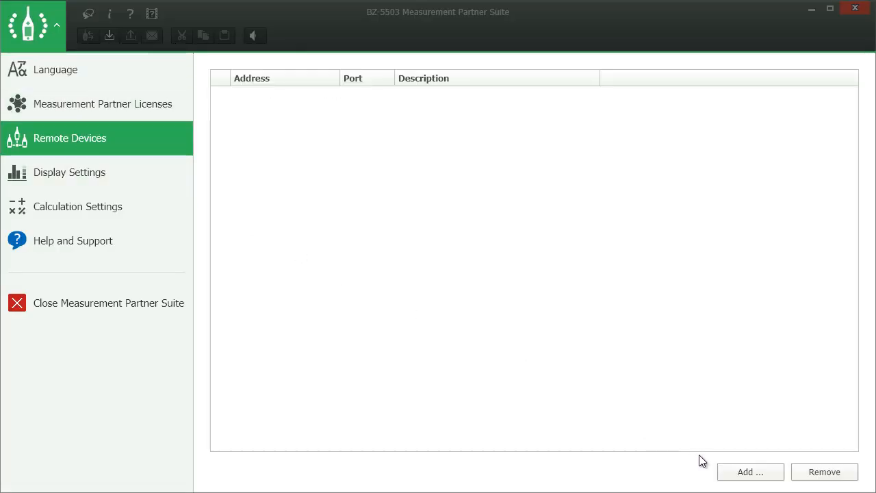
pyautogui.click(750, 471)
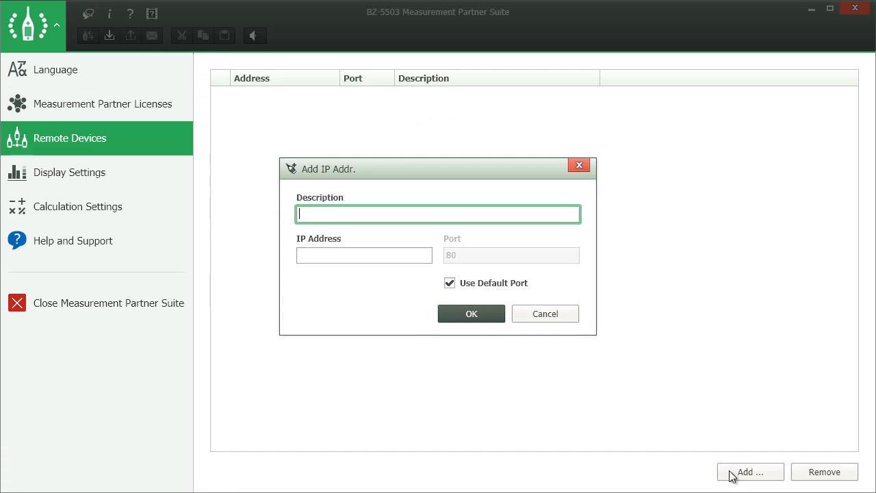
pyautogui.write('Tivoli')
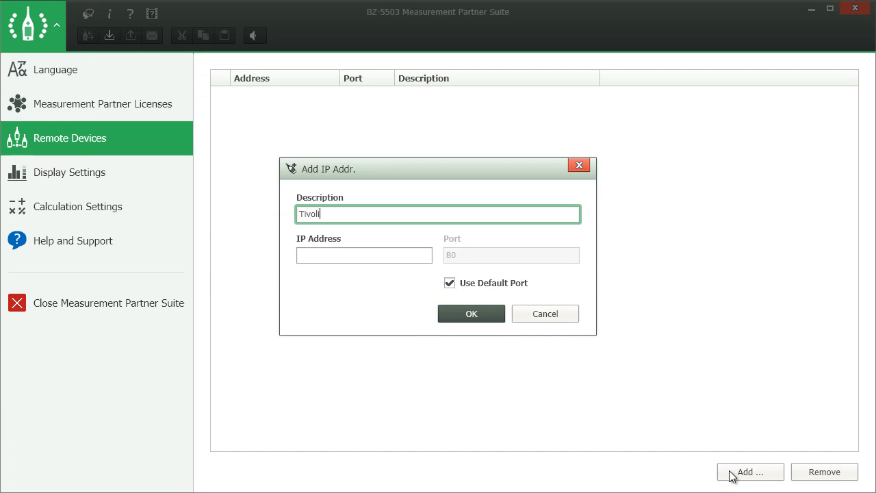
pyautogui.write('94')
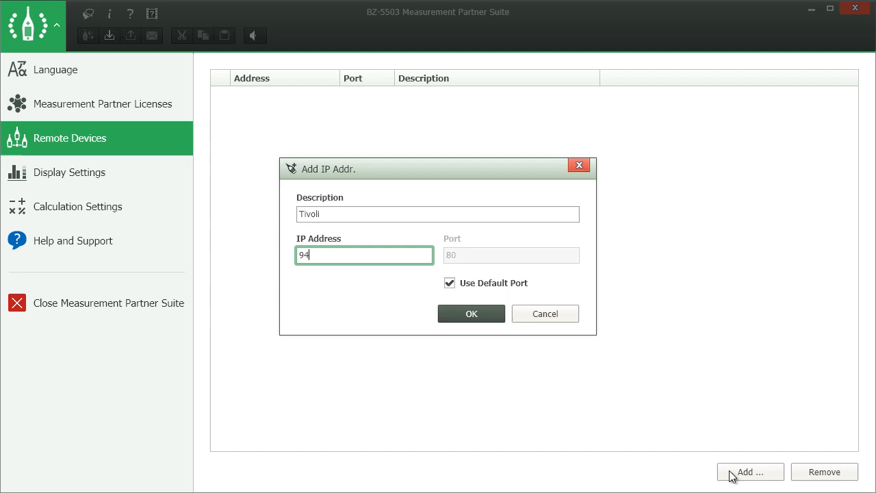
pyautogui.write('.144')
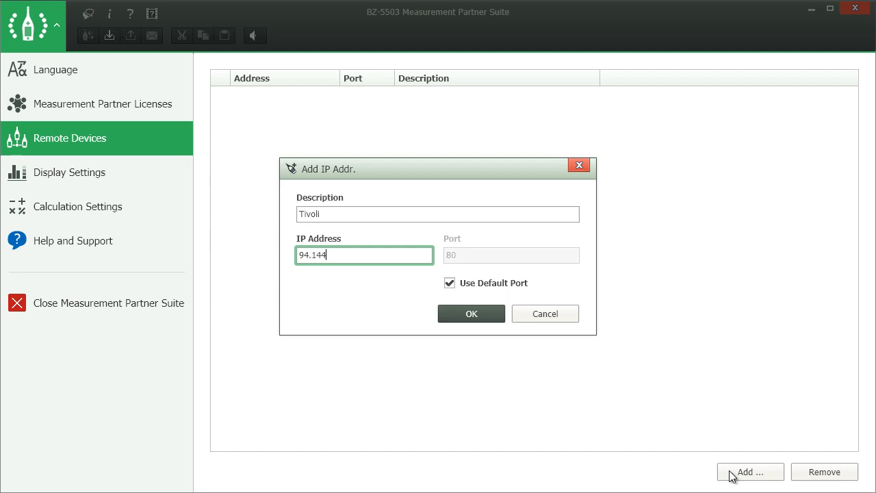
pyautogui.write('.49')
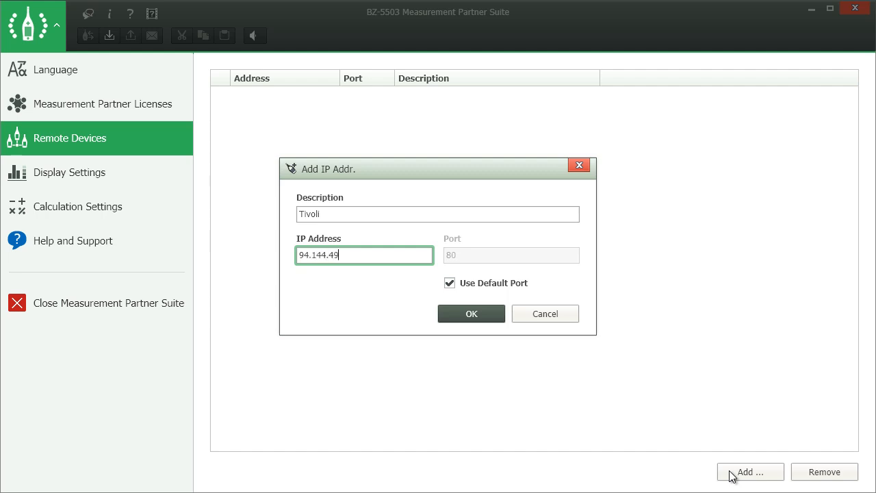
pyautogui.write('.114')
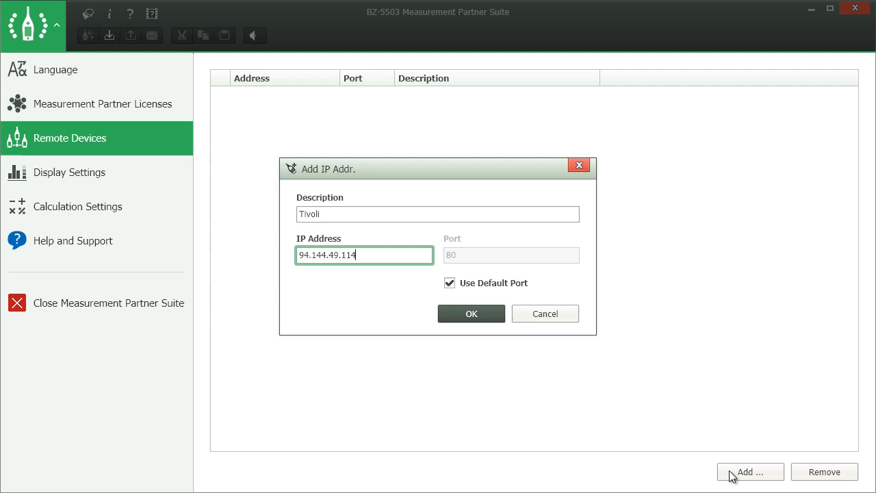
pyautogui.moveTo(541, 404)
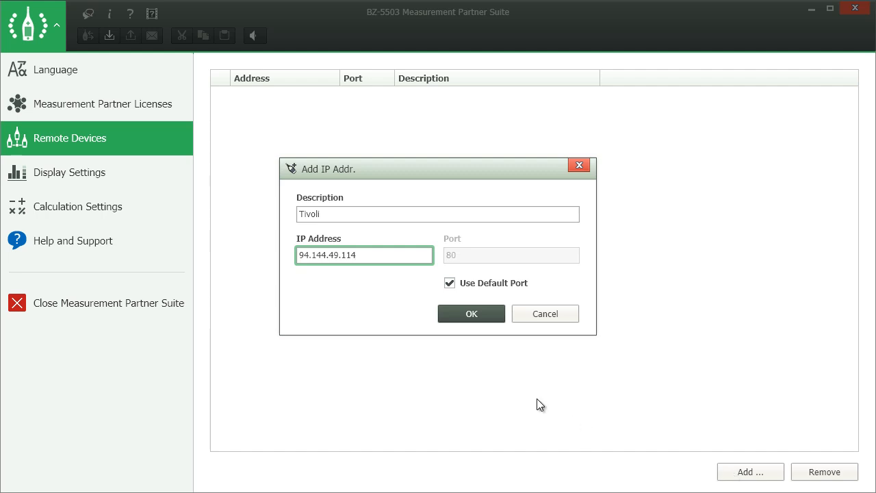
pyautogui.click(471, 313)
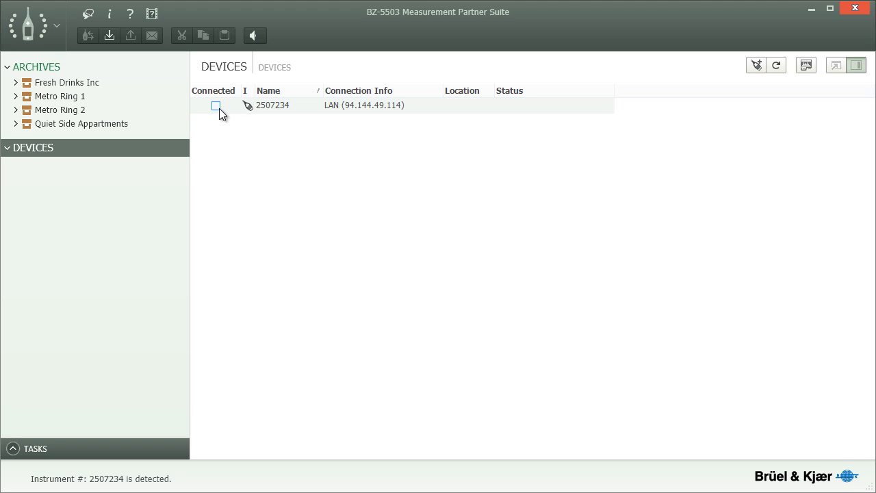
# Step: Tick Connected for instrument 2507234 until the green connected bar appears
pyautogui.click(217, 106)
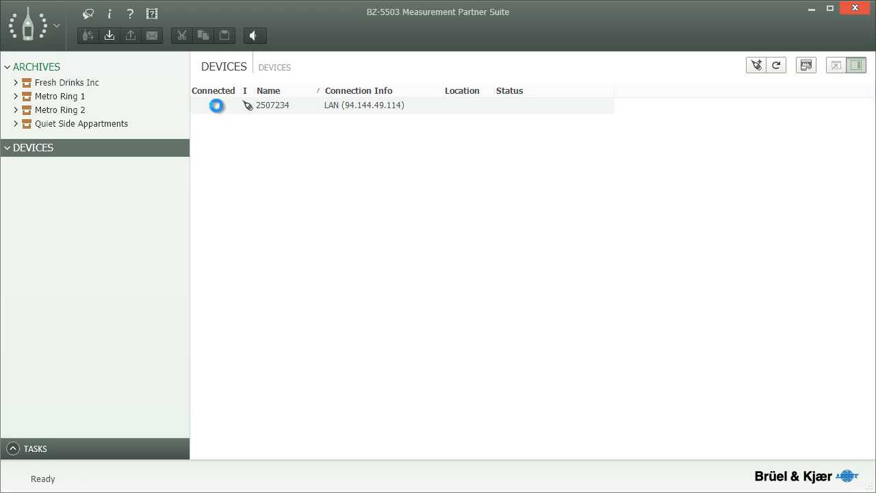
pyautogui.click(216, 106)
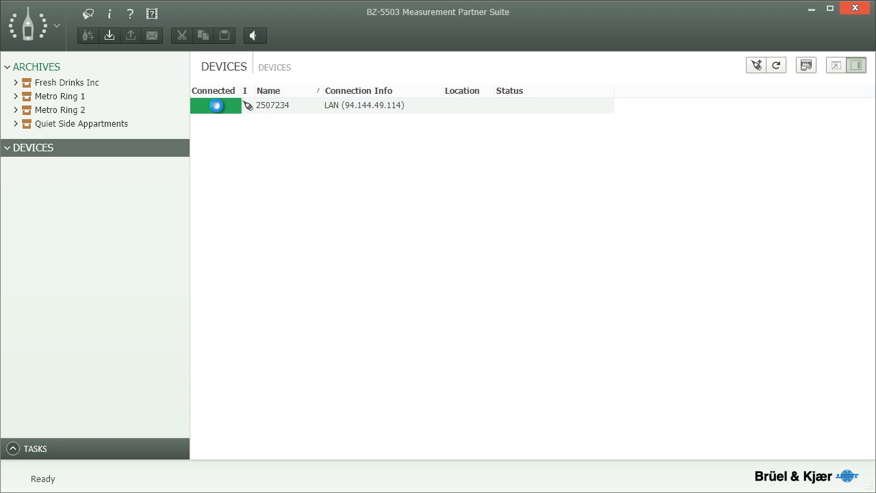
pyautogui.click(216, 106)
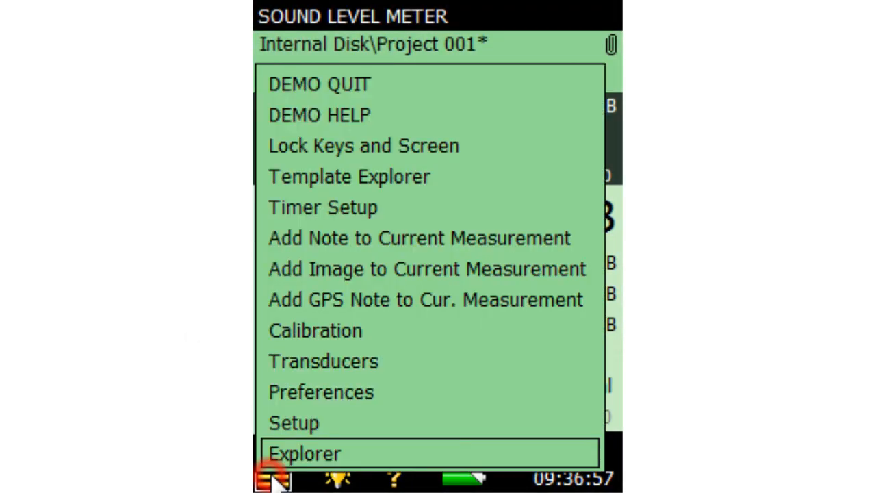
pyautogui.click(320, 392)
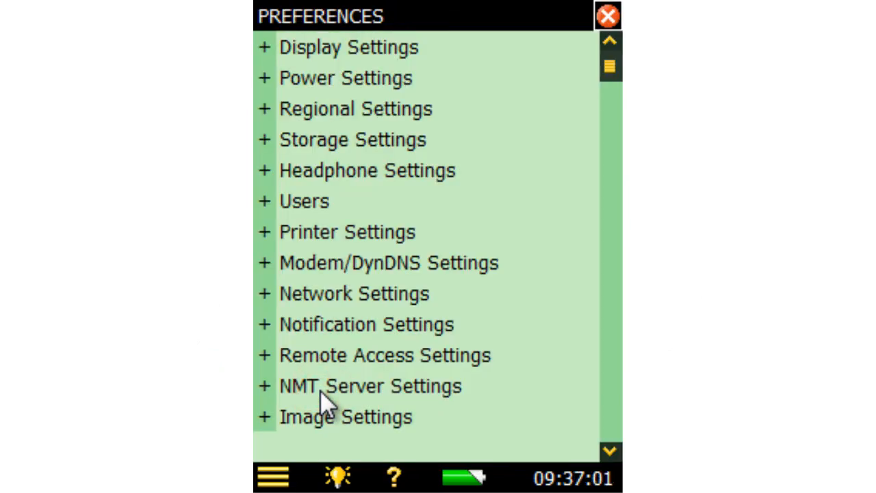
pyautogui.click(386, 354)
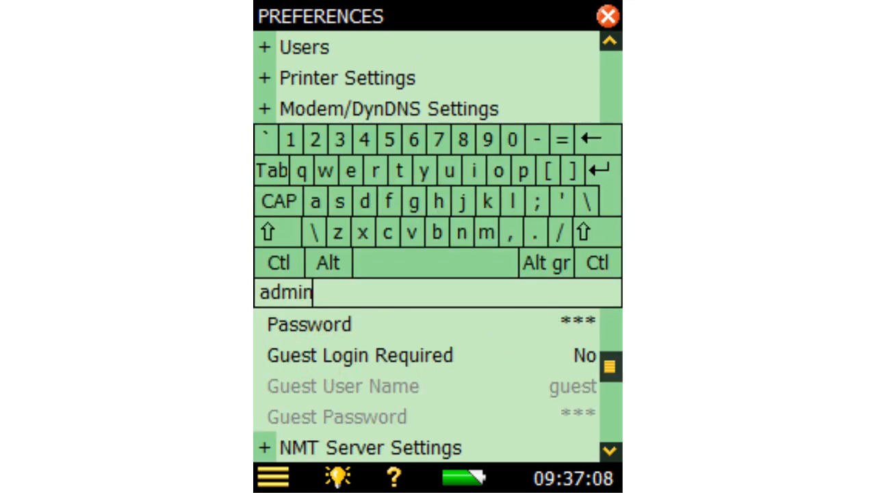
pyautogui.click(315, 200)
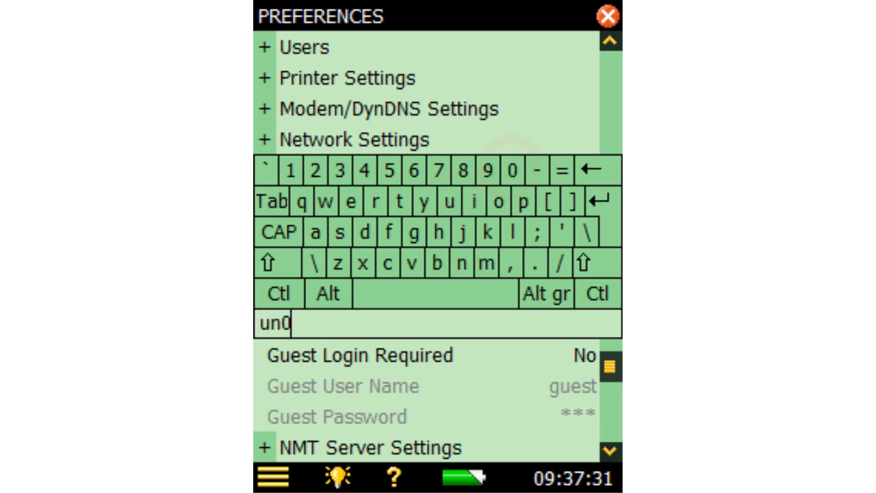
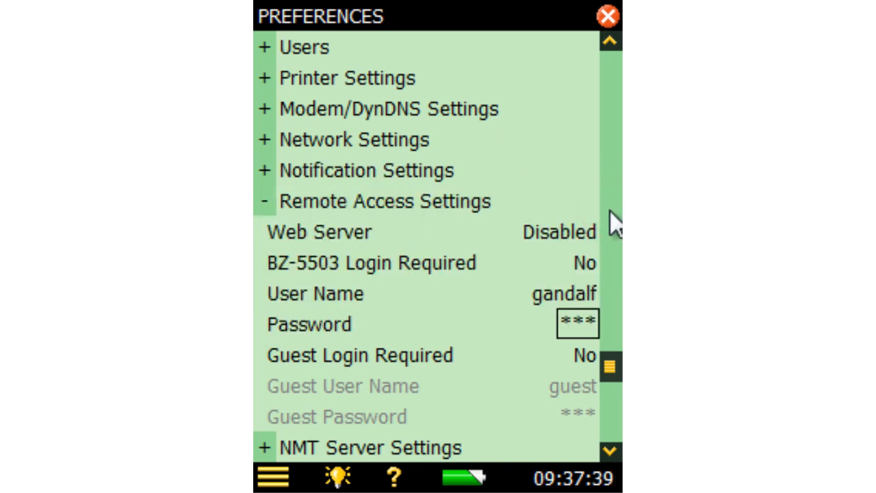
pyautogui.moveTo(608, 240)
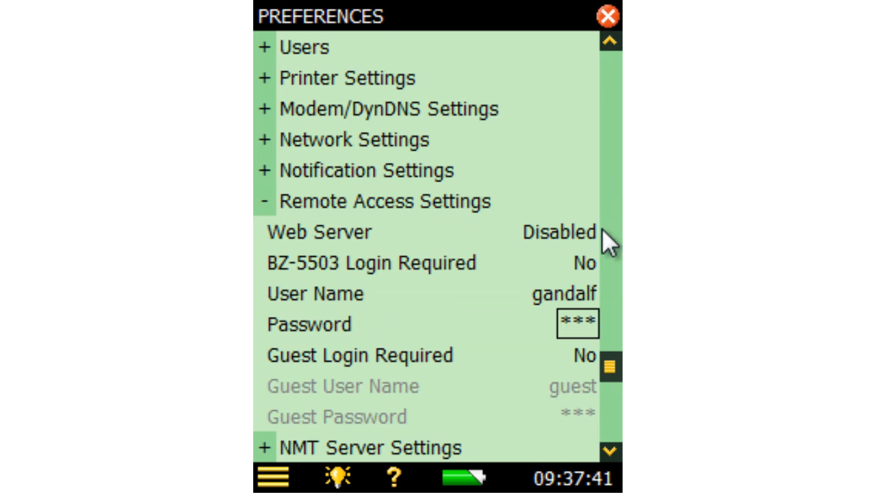
# Step: Set BZ-5503 Login Required to Yes in Remote Access Settings
pyautogui.click(583, 263)
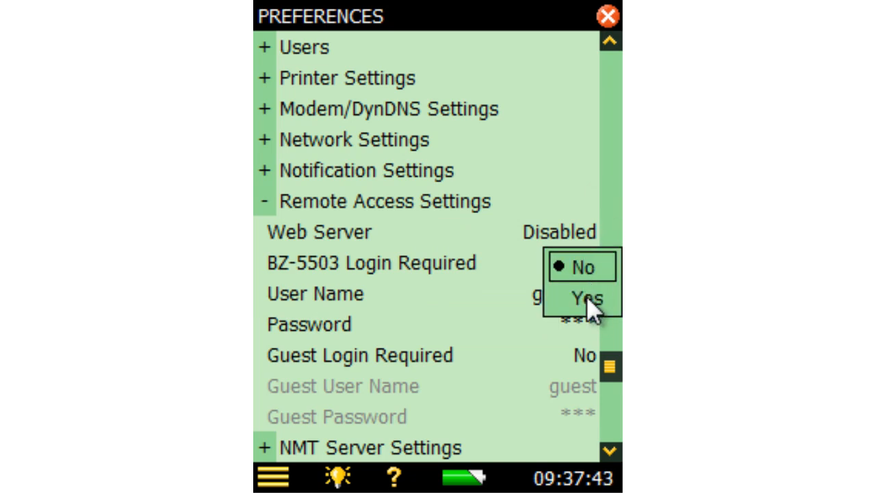
pyautogui.click(584, 299)
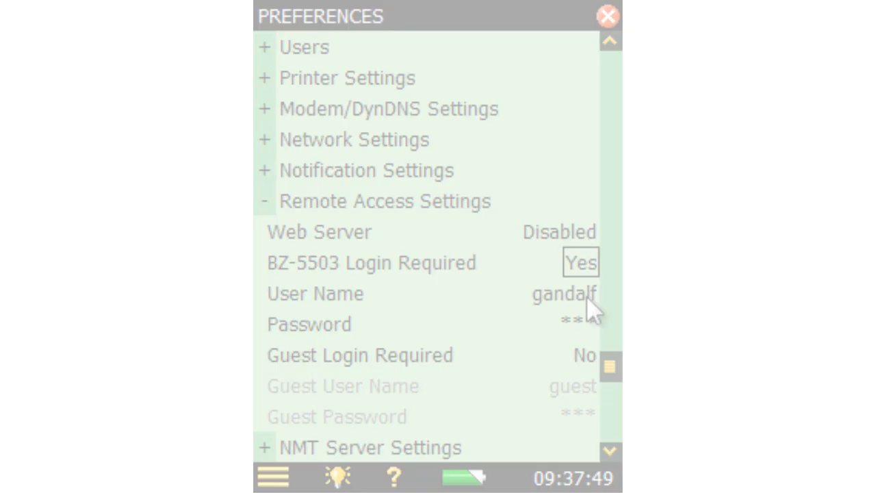
pyautogui.click(607, 15)
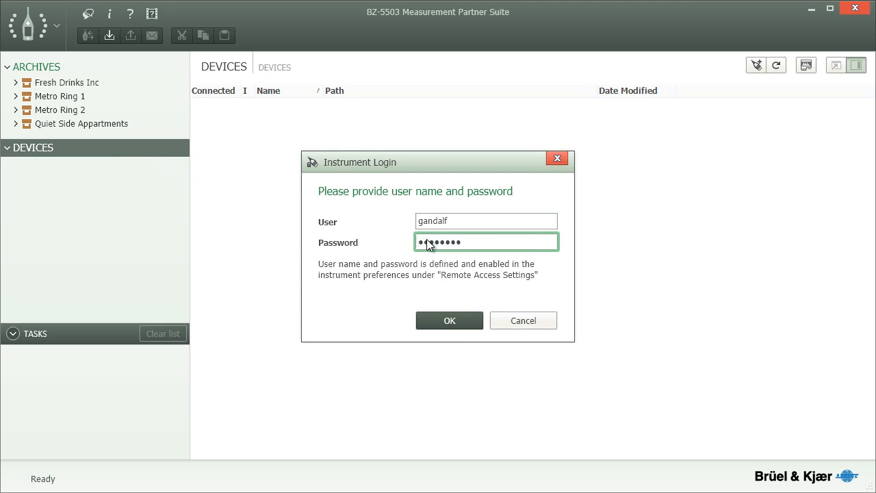
# Step: Submit the Instrument Login dialog with user gandalf and the typed password
pyautogui.click(449, 321)
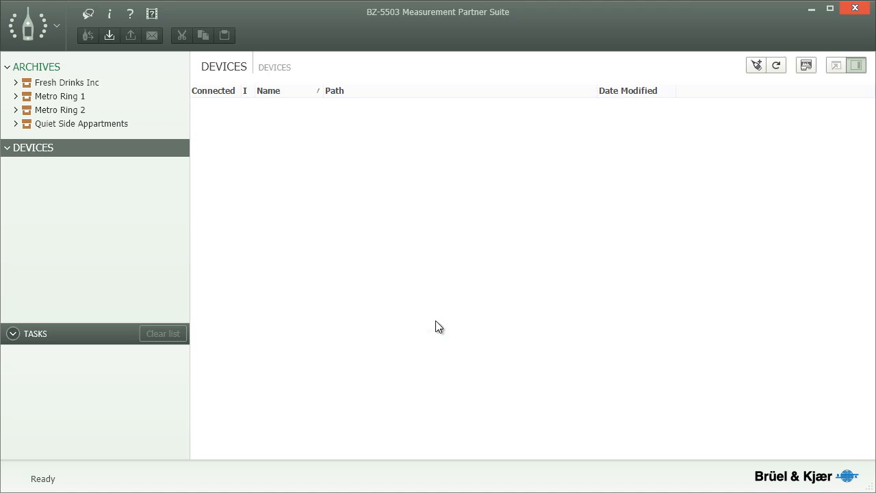